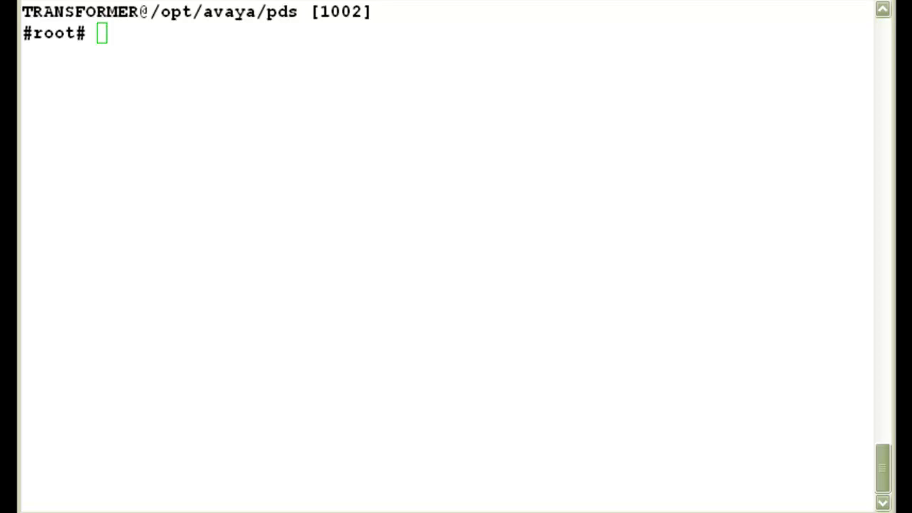
Step: Change to /tmp and list files matching 7* to confirm 700501832.iso is there
type("c")
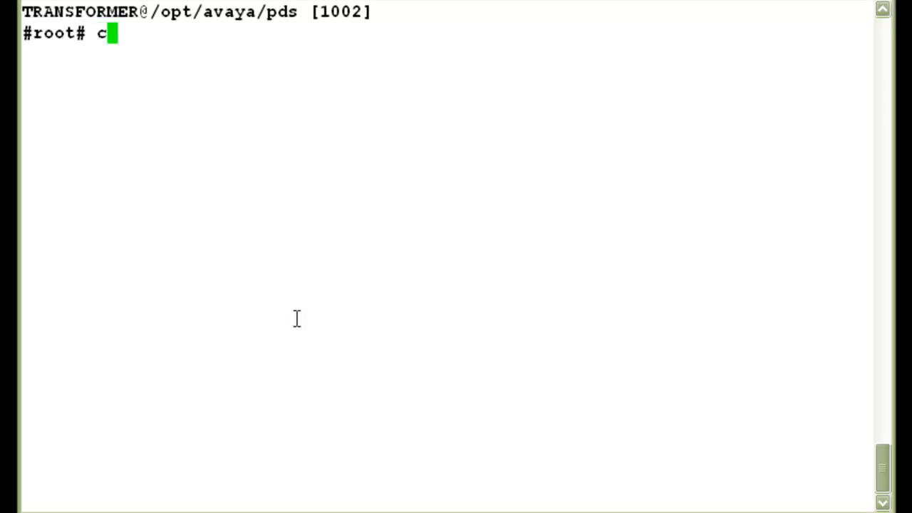
type("d /tmp")
type("ll 7*")
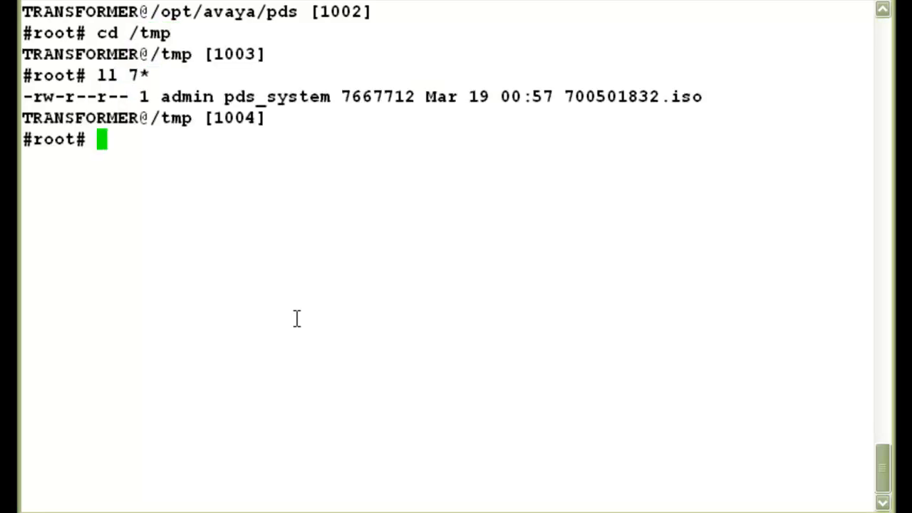
double_click(632, 96)
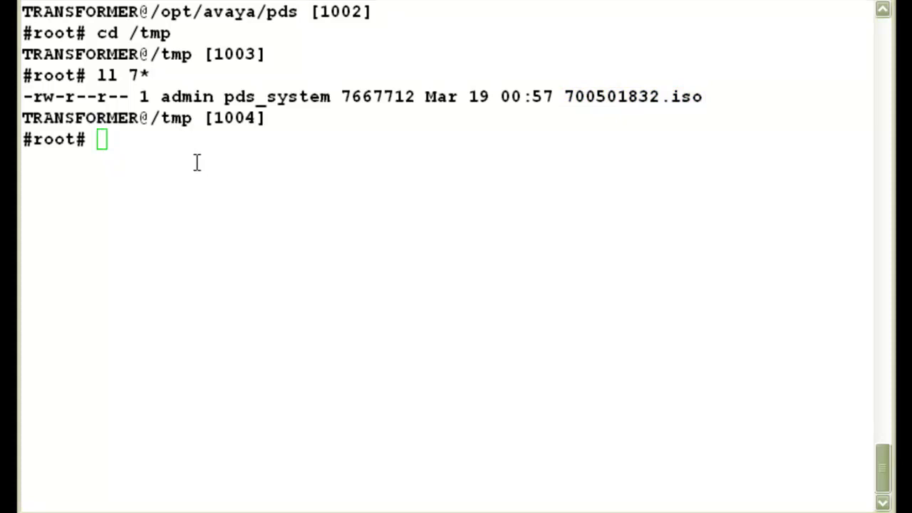
Step: Loop-mount 700501832.iso at /mnt/cdrom using 'mount -o loop'
type("m")
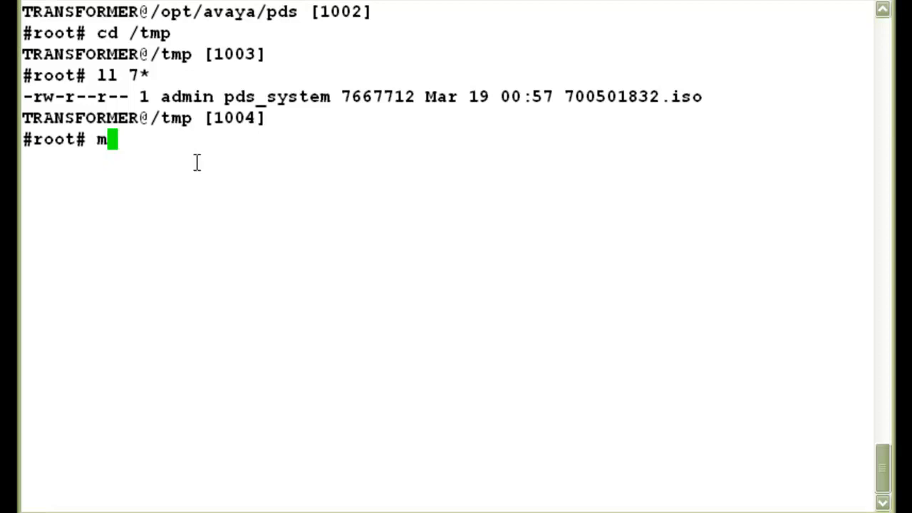
type("ount -o")
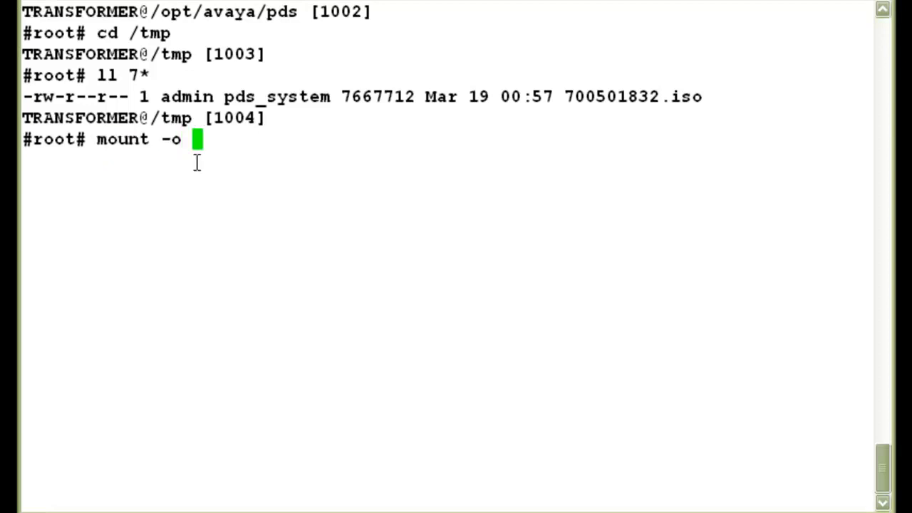
type("loop 7")
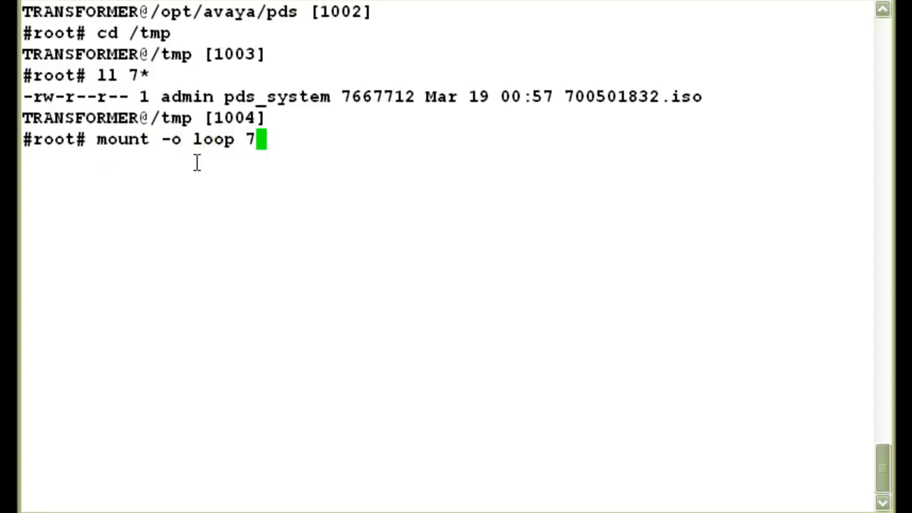
type("00501832.iso /")
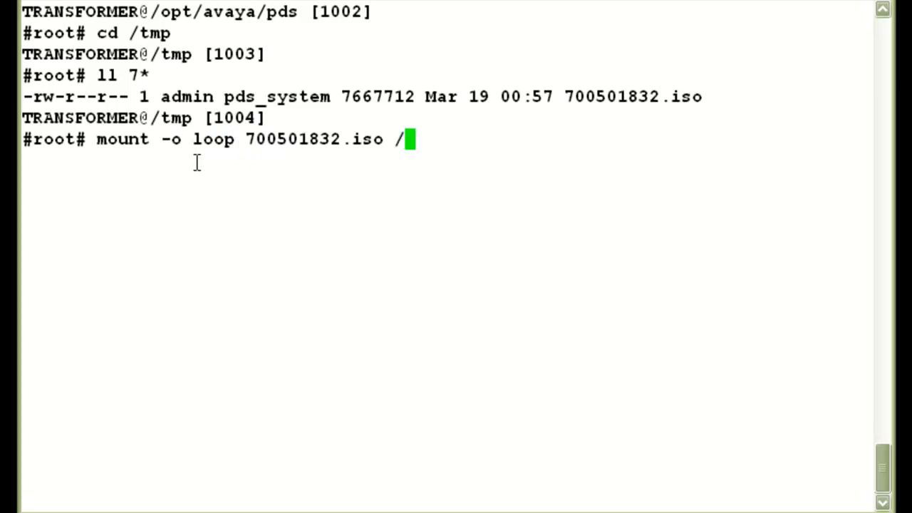
type("mnt/cdro")
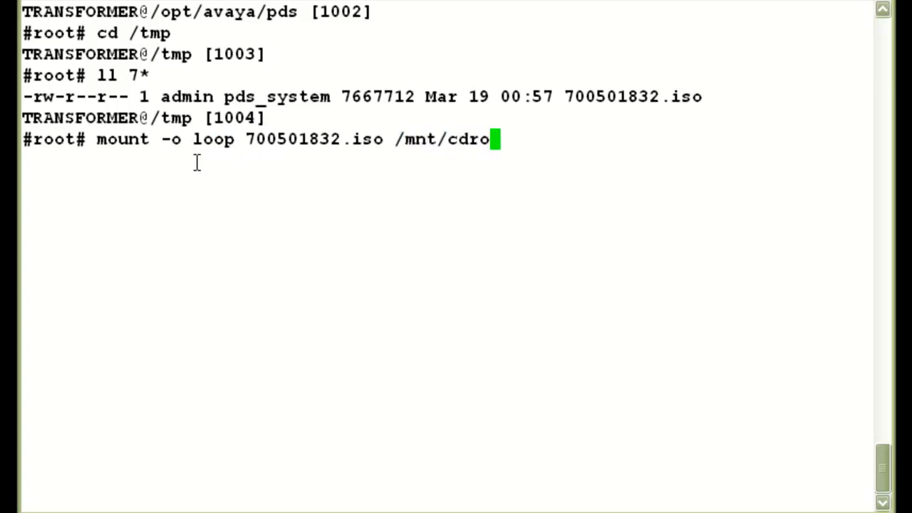
type("m")
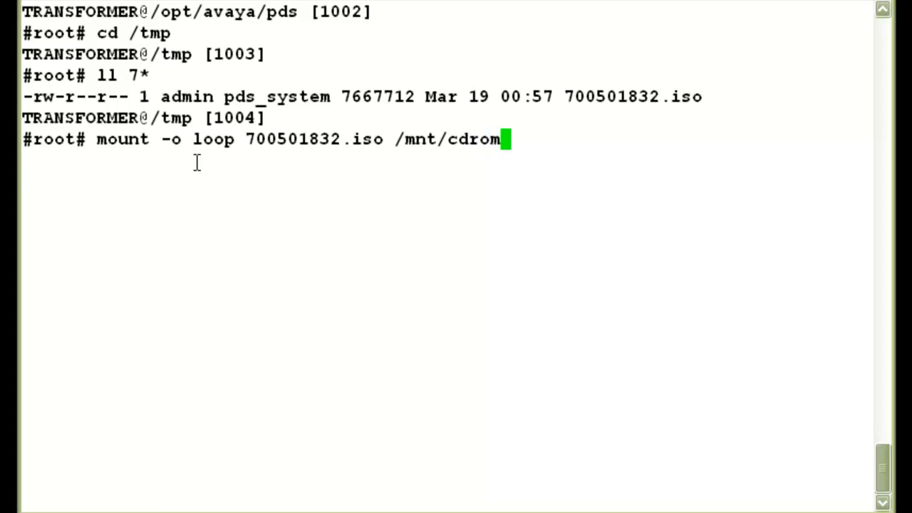
key("Return")
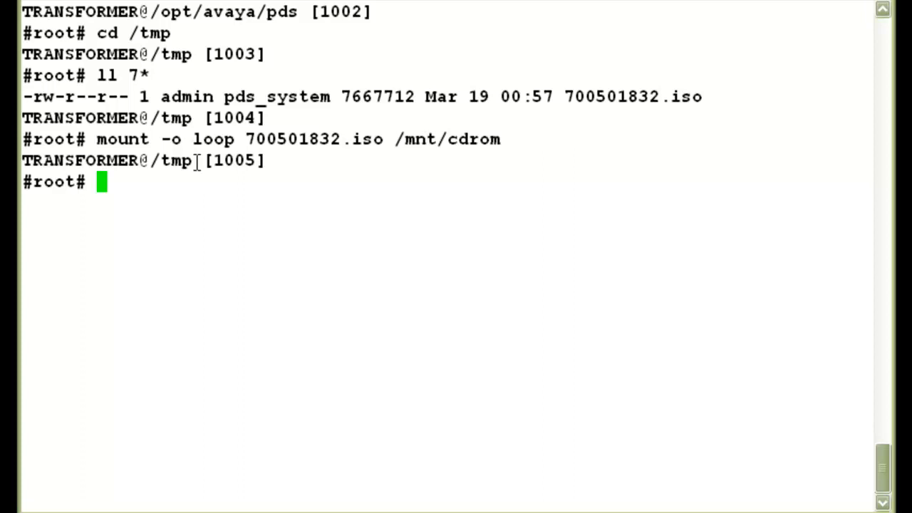
Step: Enter /mnt/cdrom and list WebLM.zip, install.sh, the Tomcat tarball and readme
type("cd /mnt/")
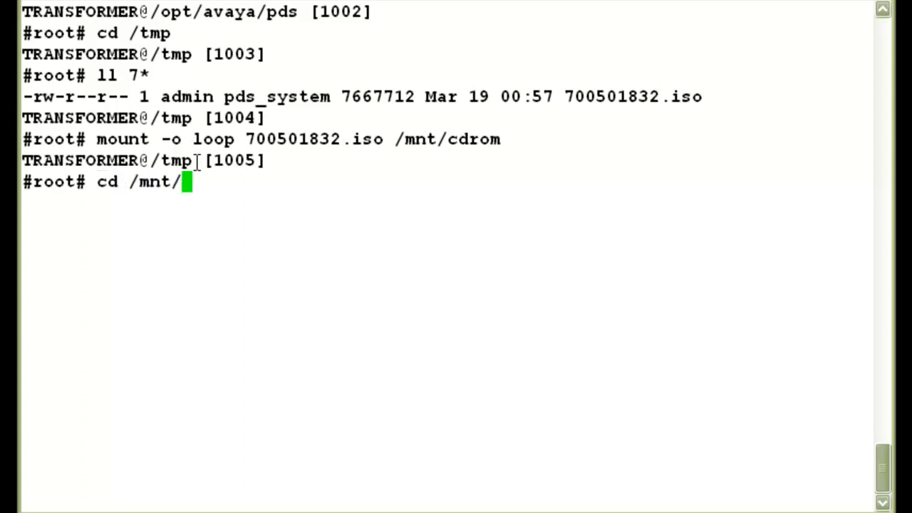
type("cdrom")
type("ls -l")
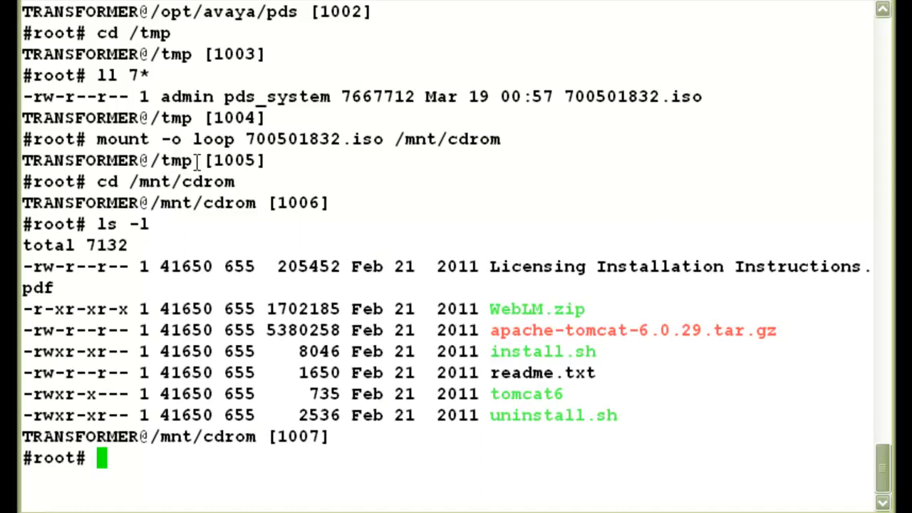
double_click(543, 352)
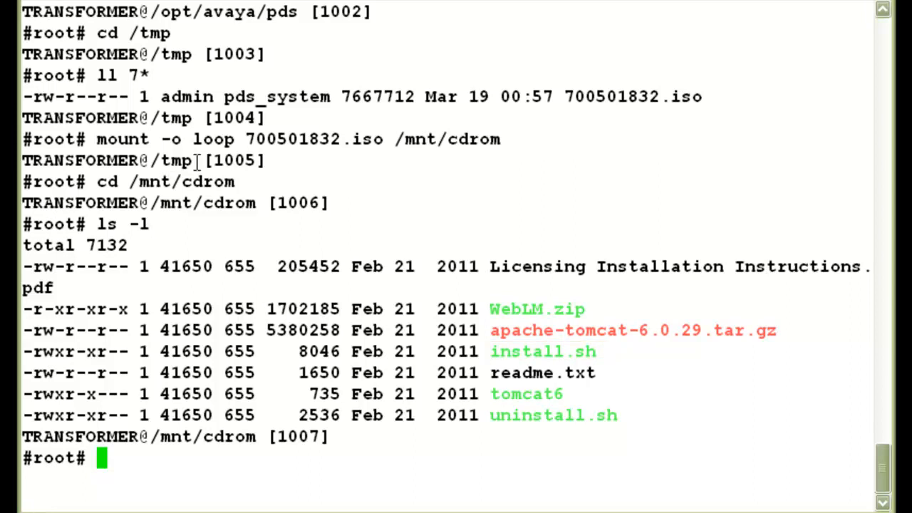
Step: Run ./install.sh to deploy WebLM.zip to /opt/WebLM until installation completes
type("./")
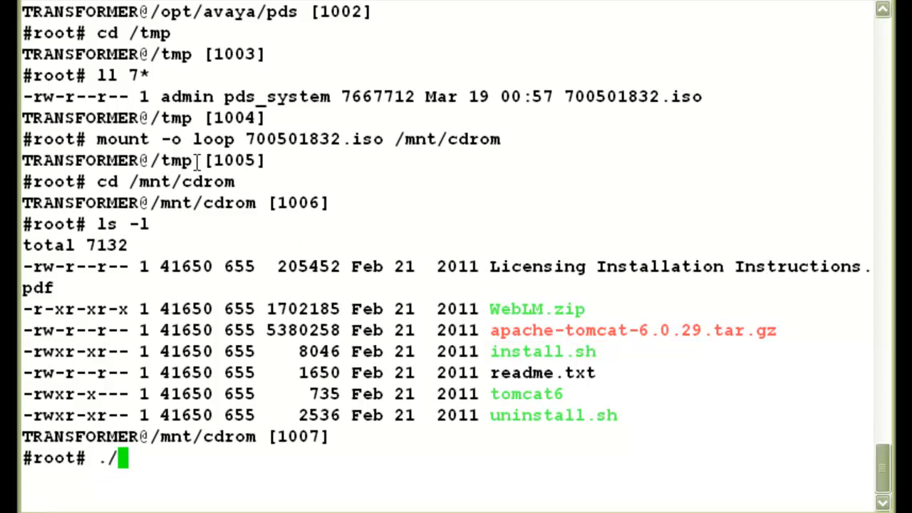
type("install.sh")
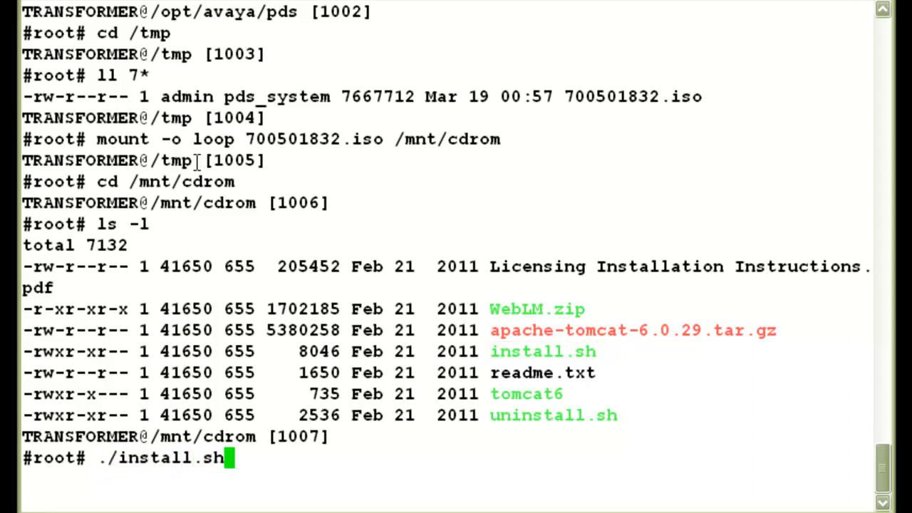
key("Return")
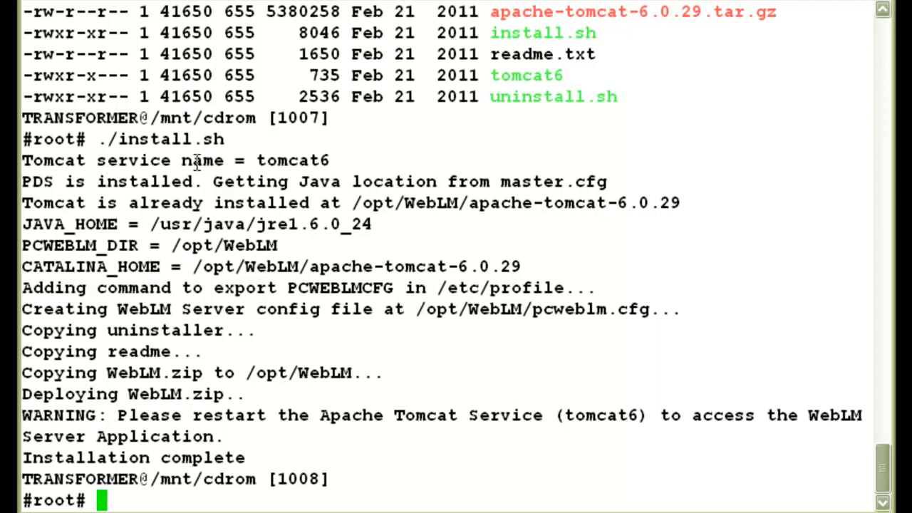
Step: Restart the tomcat6 service with 'service tomcat6 restart'
type("service")
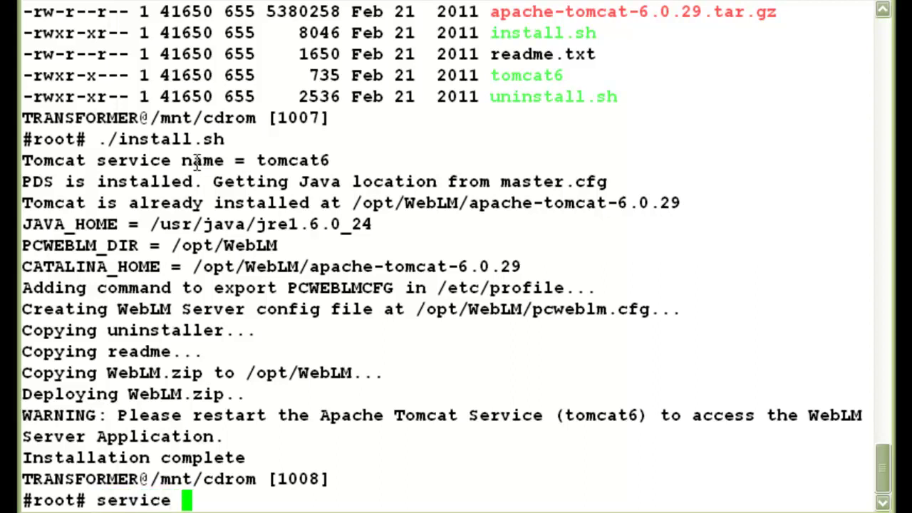
type("tomcat6 restart")
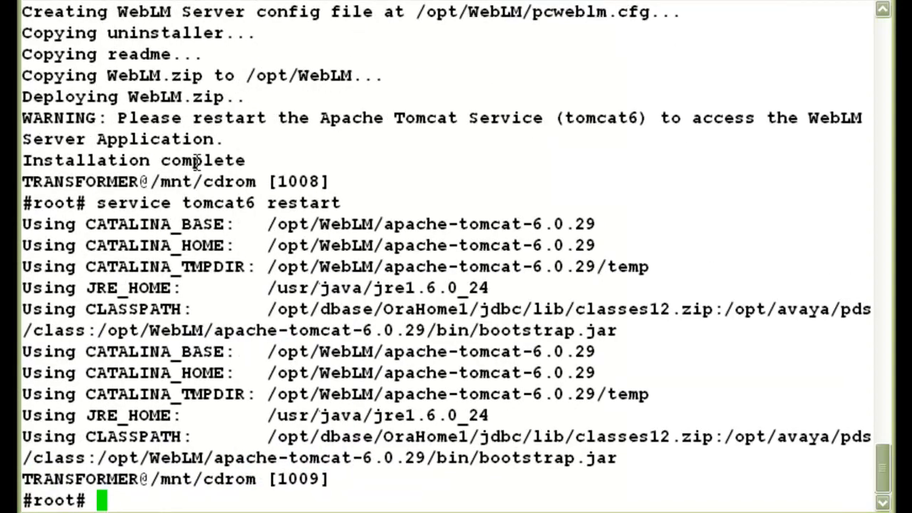
mouse_move(440, 425)
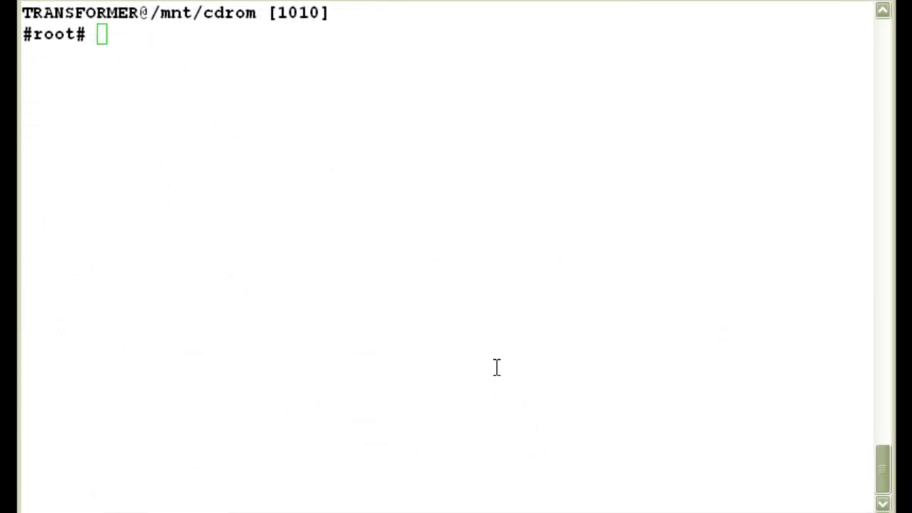
Step: List the running Tomcat processes with 'ps -eaf | grep tomcat'
type("ps -eaf | grep to")
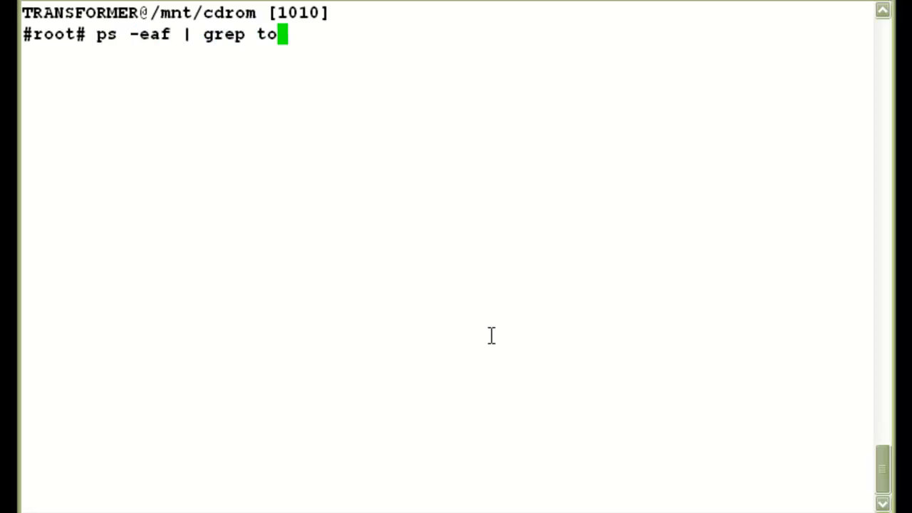
key("Return")
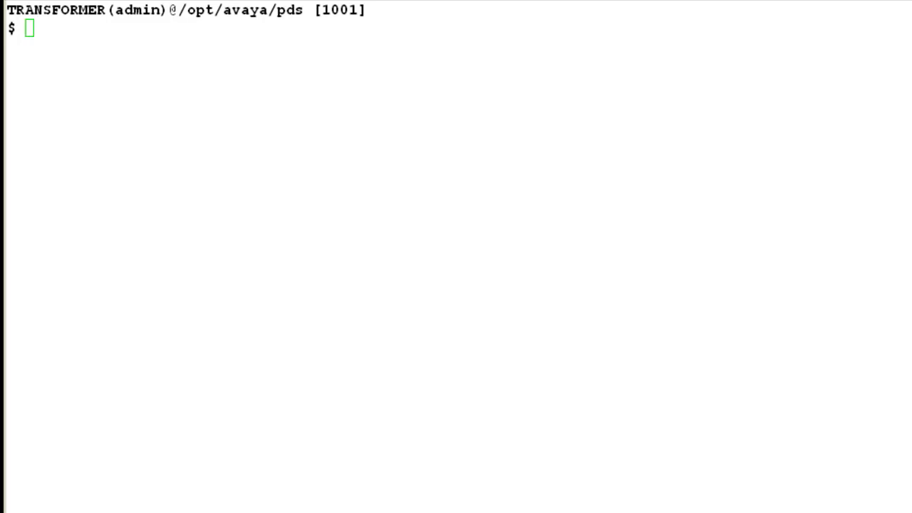
Step: Run 'getvar WEB' to display the server's WEB configuration variable
type("getvar WEB")
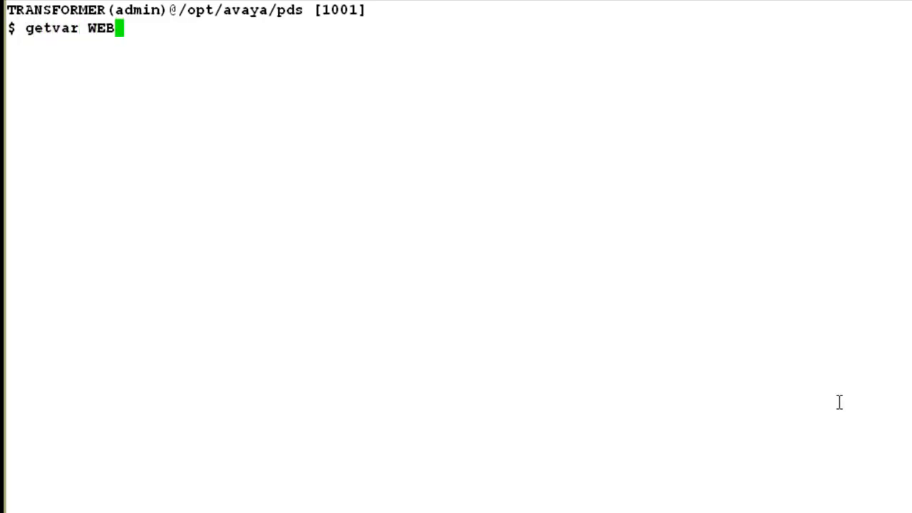
key("Return")
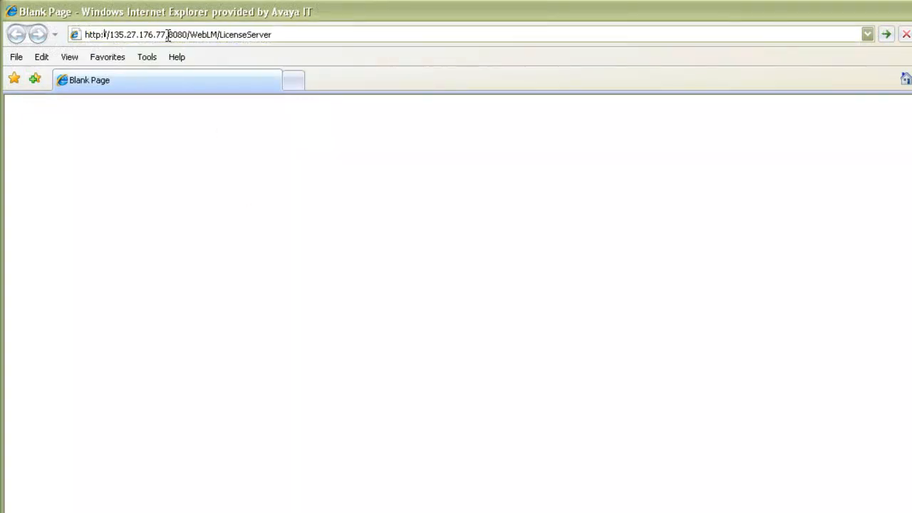
mouse_move(195, 105)
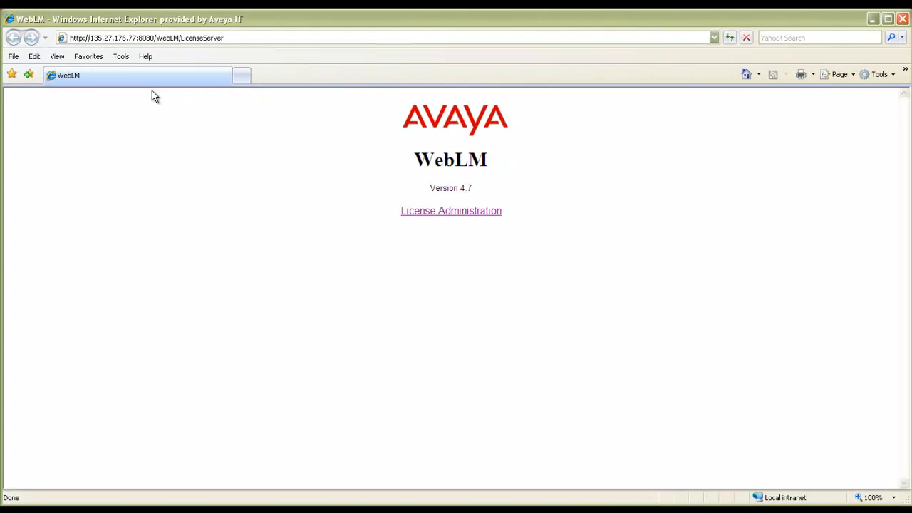
mouse_move(441, 276)
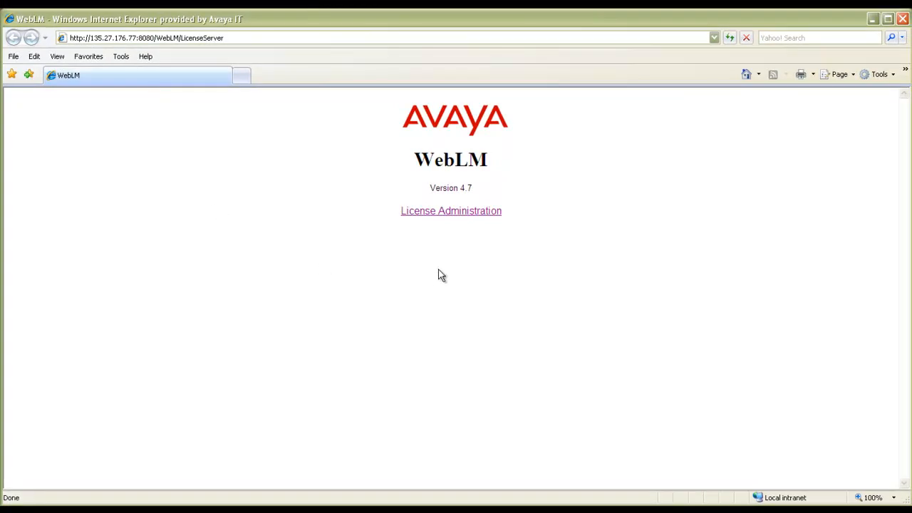
mouse_move(449, 219)
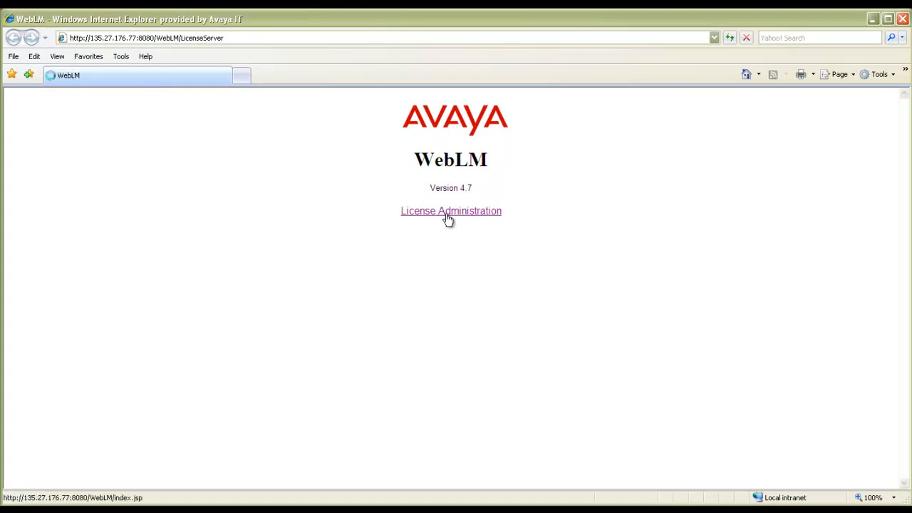
Step: Follow the License Administration link on the WebLM LicenseServer page
left_click(451, 210)
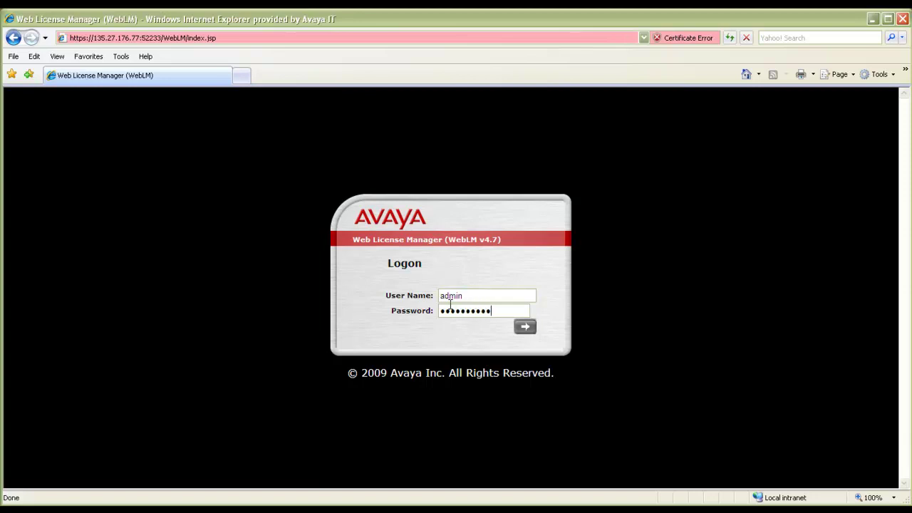
Step: Log in as admin, submit a new admin password, and log back in with it
left_click(525, 327)
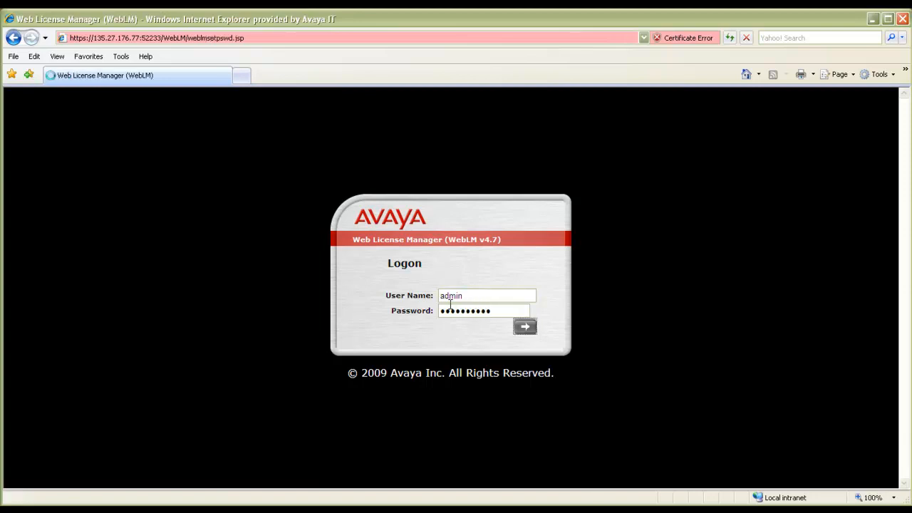
left_click(525, 326)
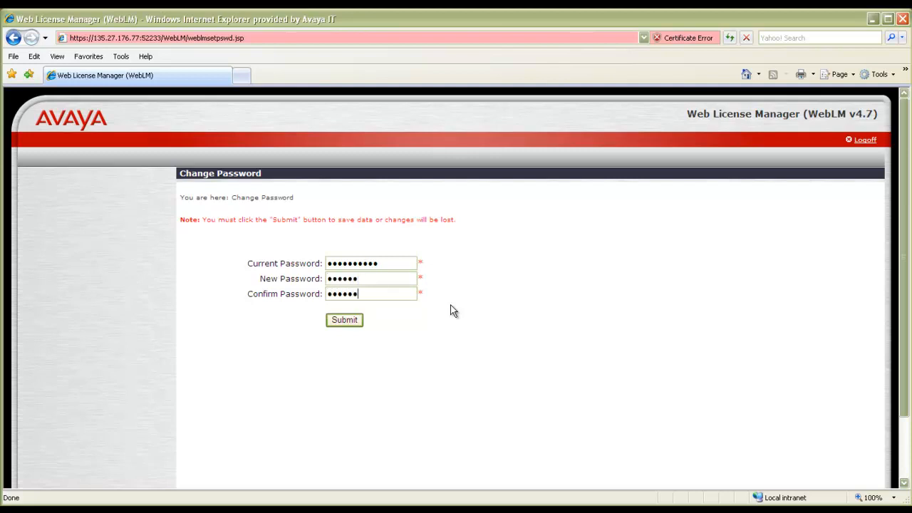
left_click(344, 319)
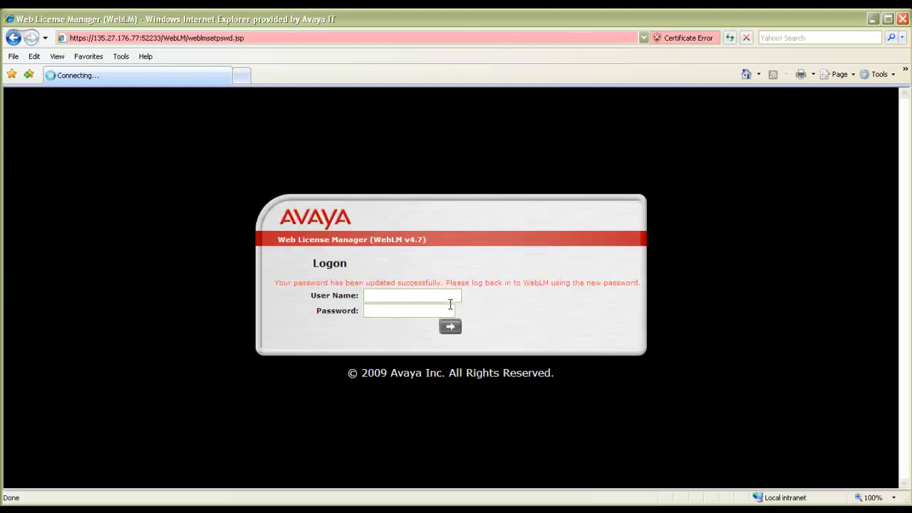
type("admin")
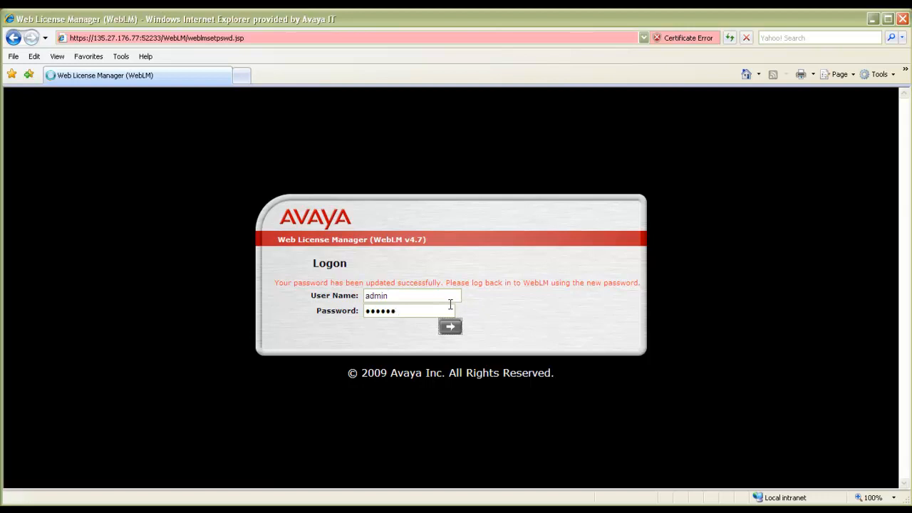
left_click(450, 326)
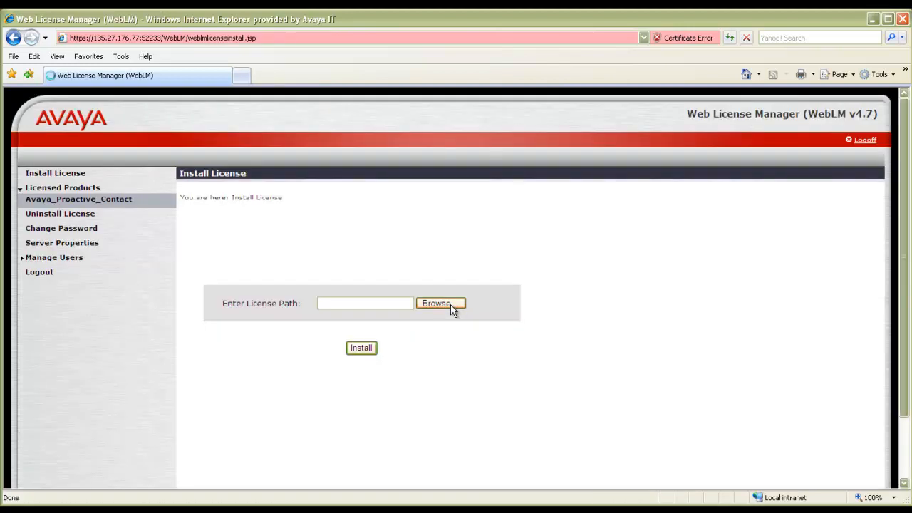
mouse_move(471, 341)
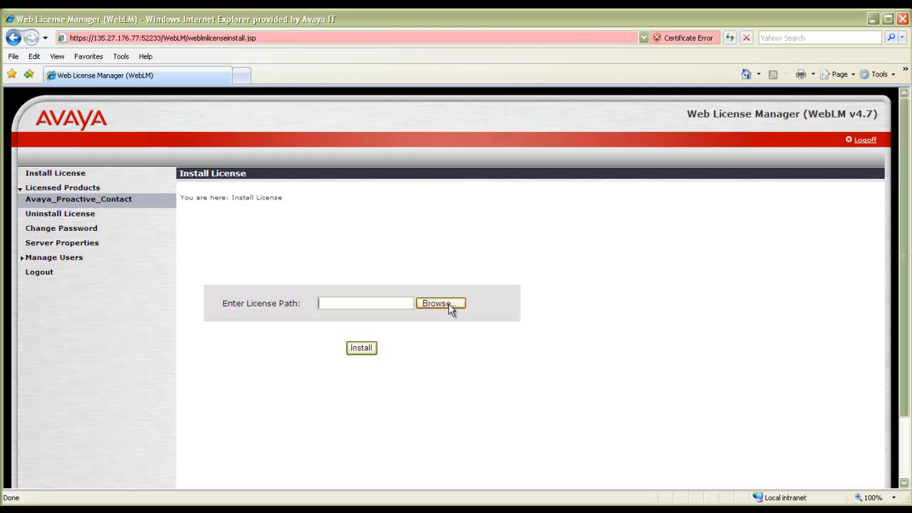
left_click(440, 303)
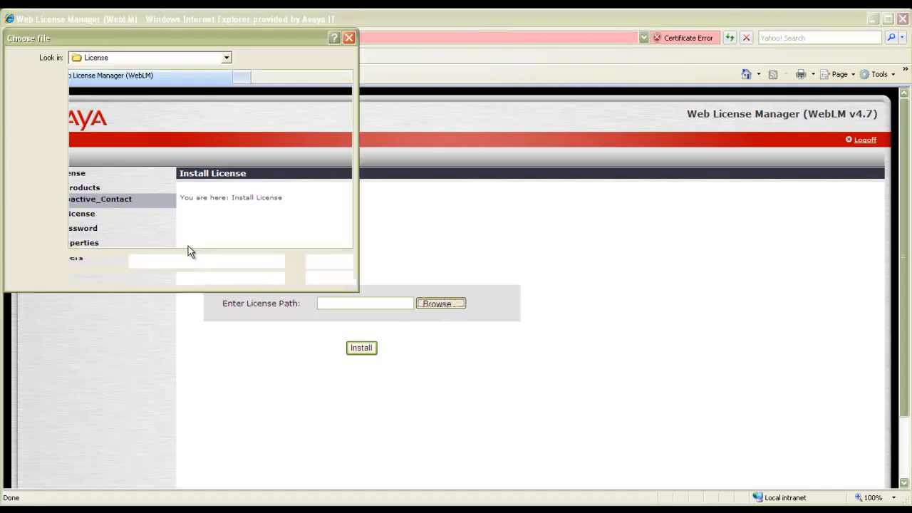
Step: Select the license .xml file from the License folder and install it
left_click(138, 75)
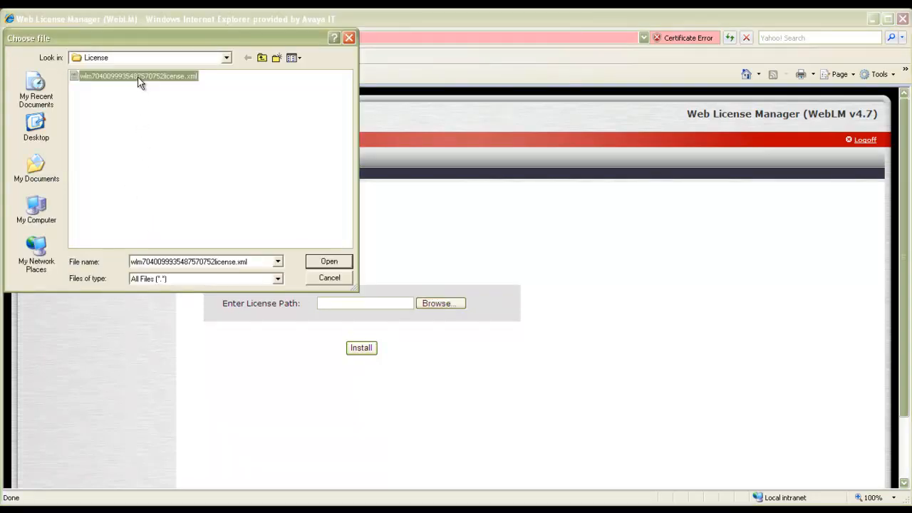
left_click(328, 261)
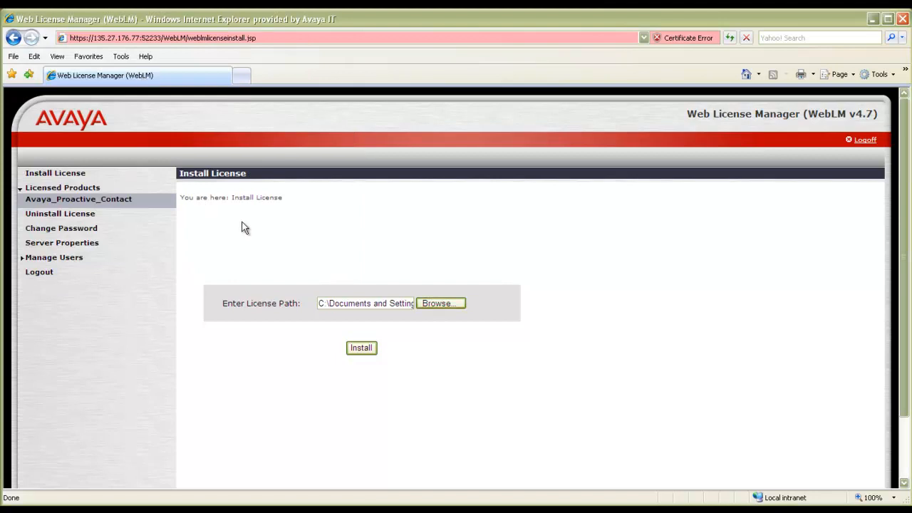
mouse_move(383, 372)
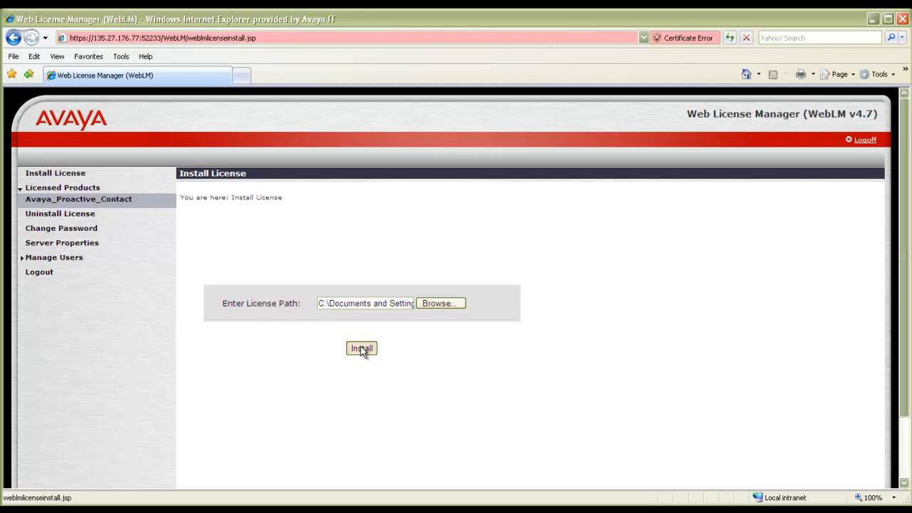
left_click(362, 349)
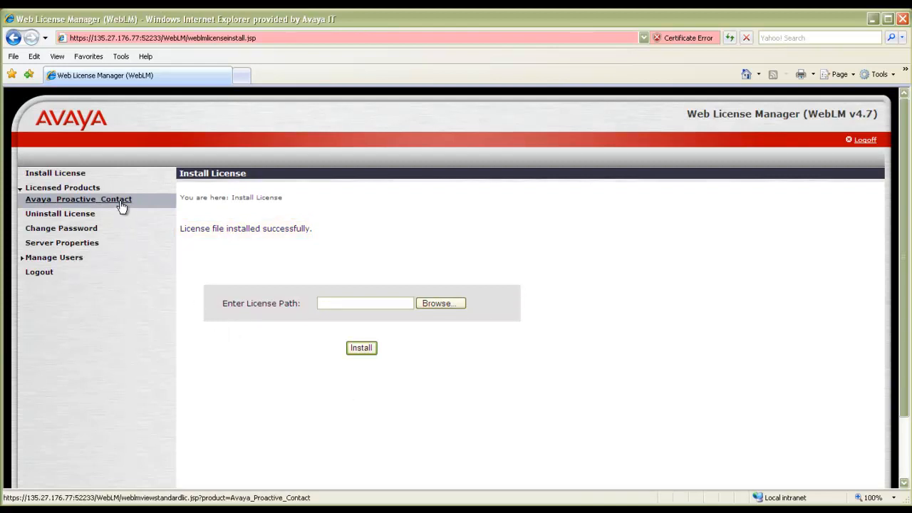
Step: Show the Avaya_Proactive_Contact license details with feature counts and 2012/12/12 expirations
left_click(79, 199)
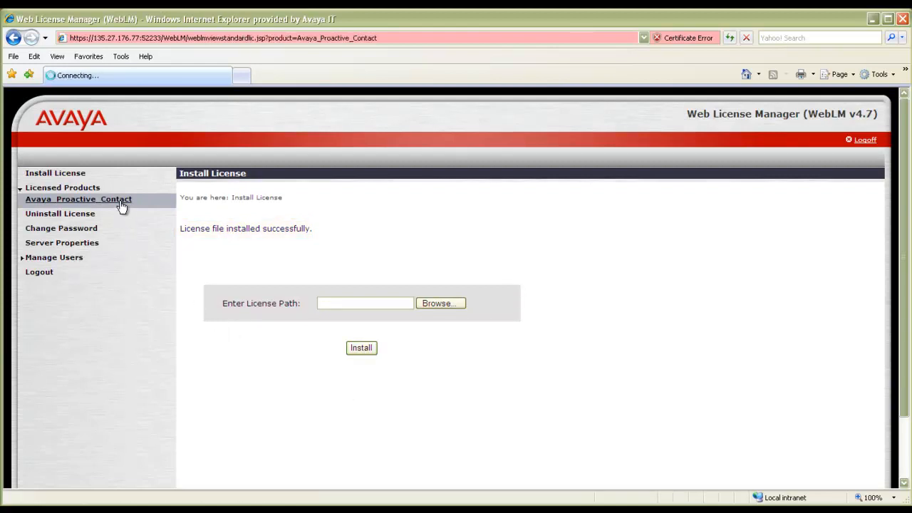
left_click(78, 199)
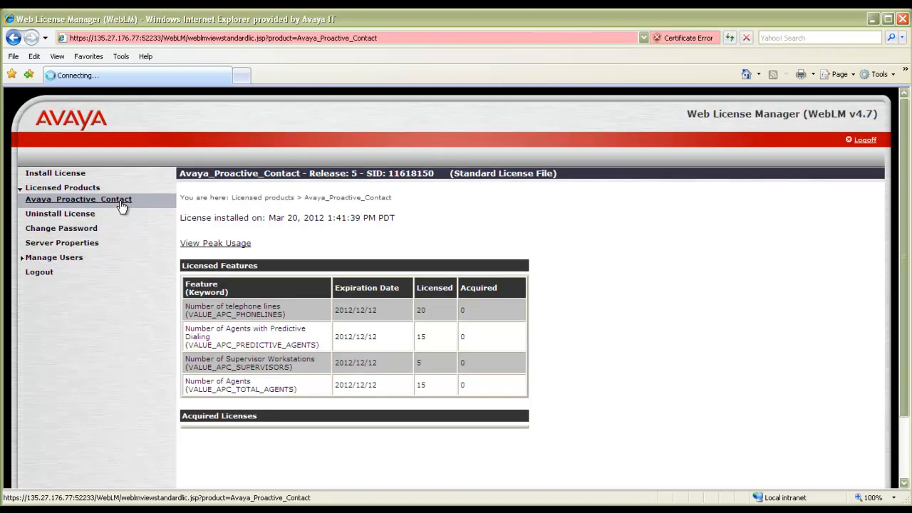